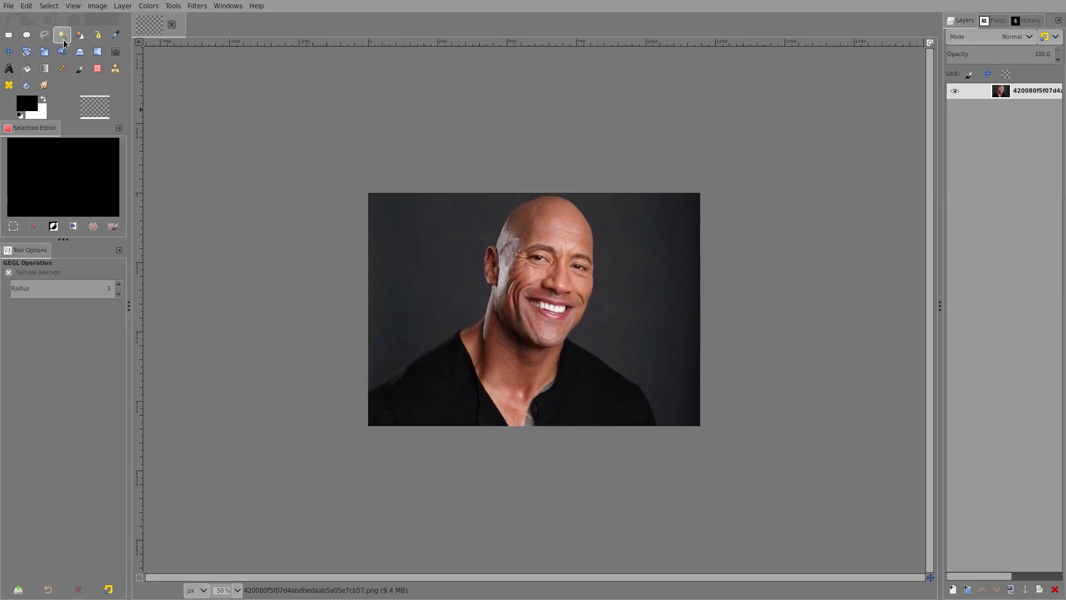
Drop the rough colour selection and place freehand outline points from the temple over the scalp.
click(61, 34)
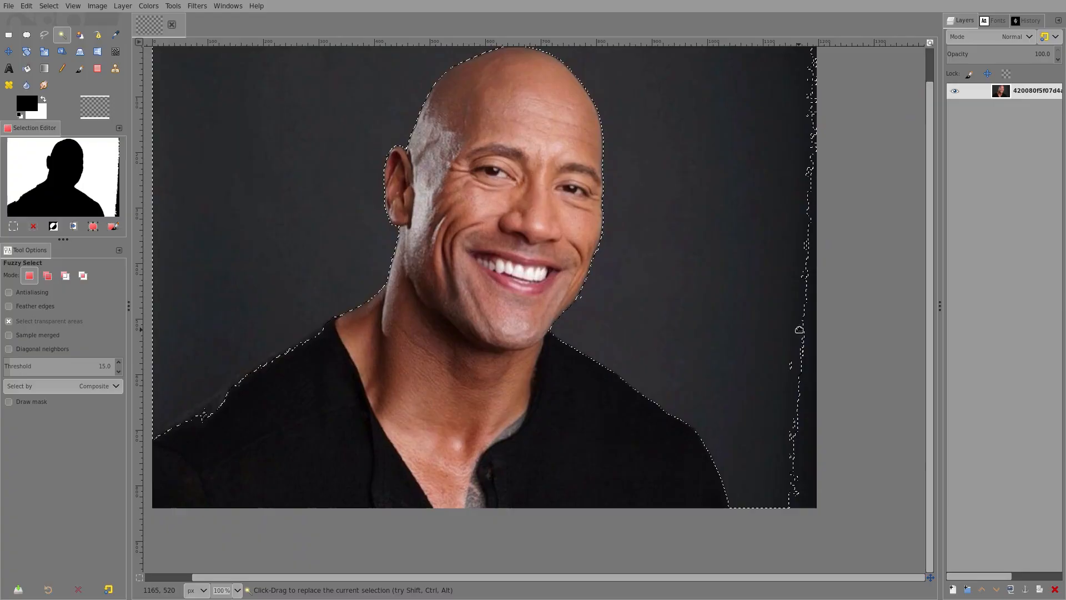
click(43, 51)
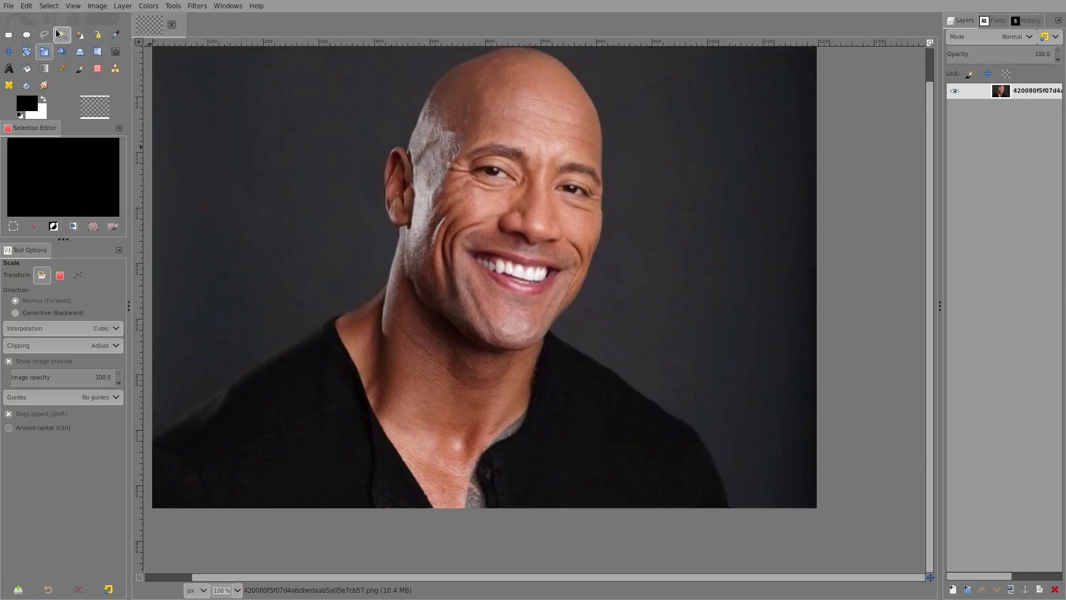
click(42, 35)
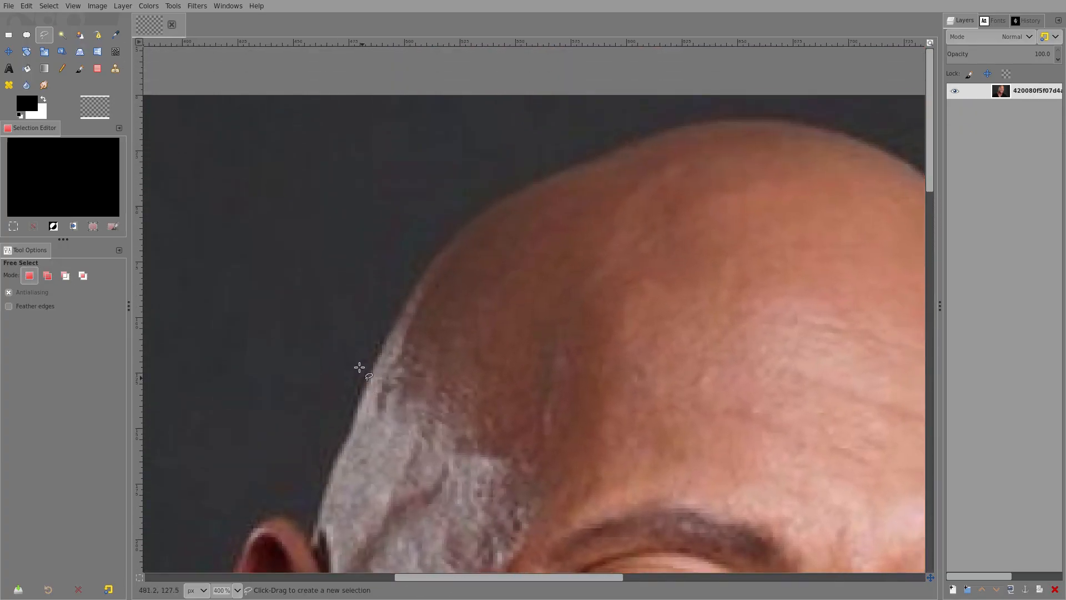
click(411, 307)
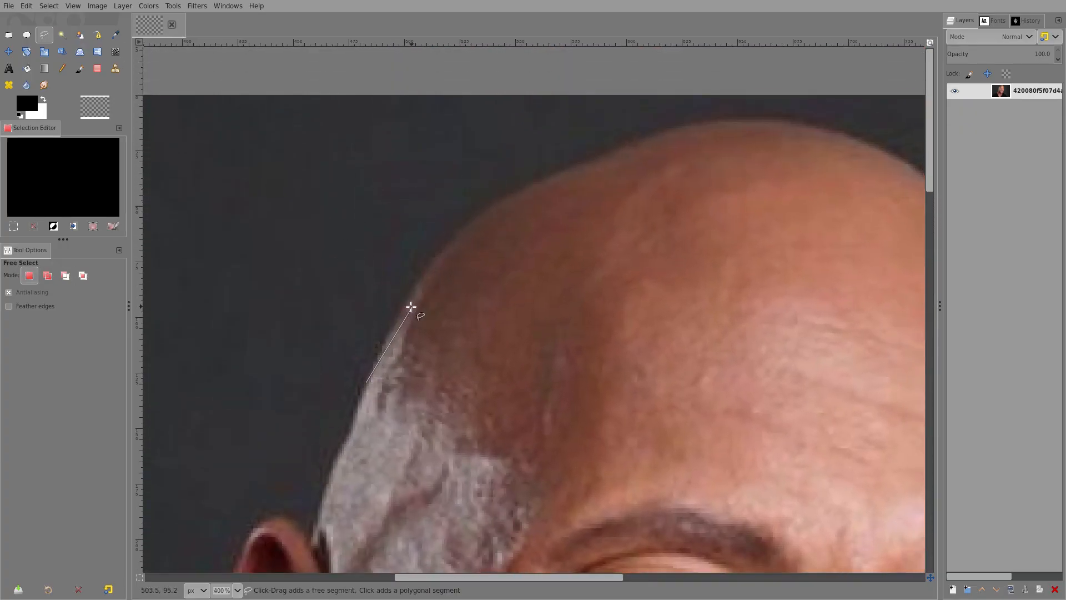
click(482, 215)
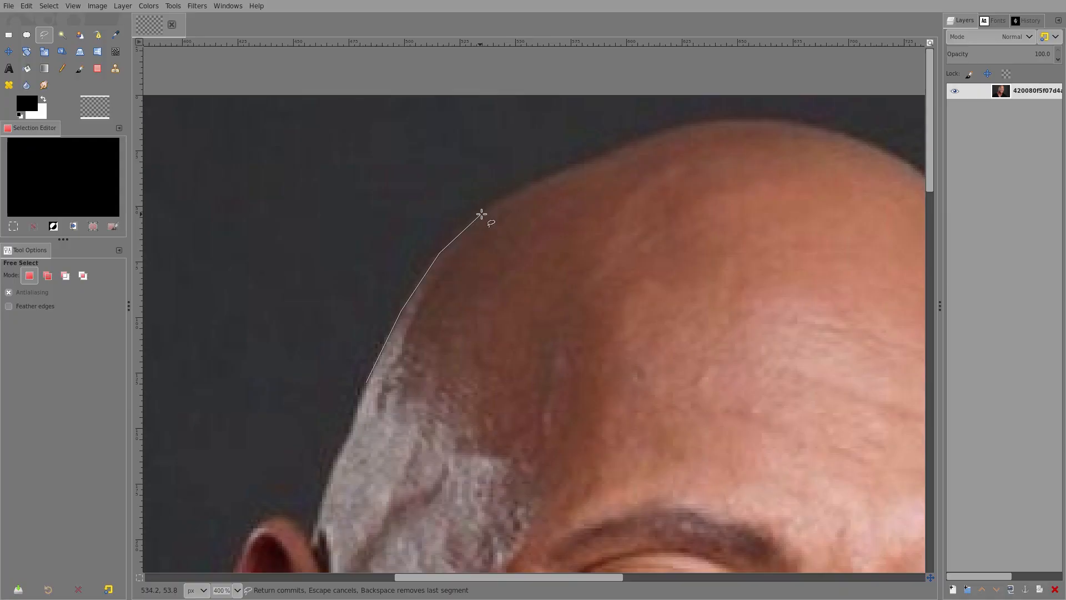
click(722, 125)
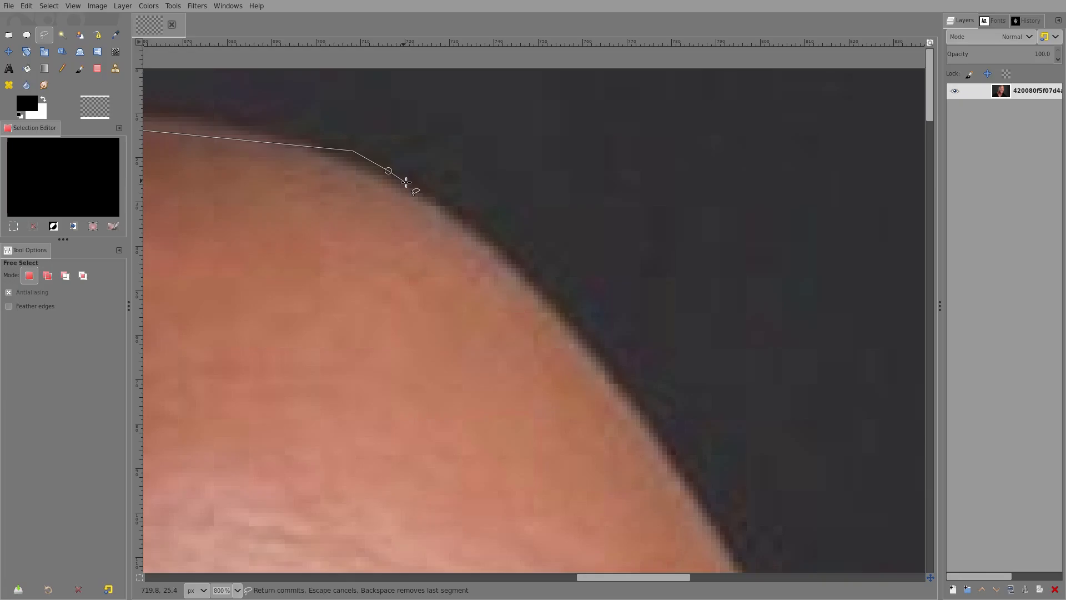
click(455, 216)
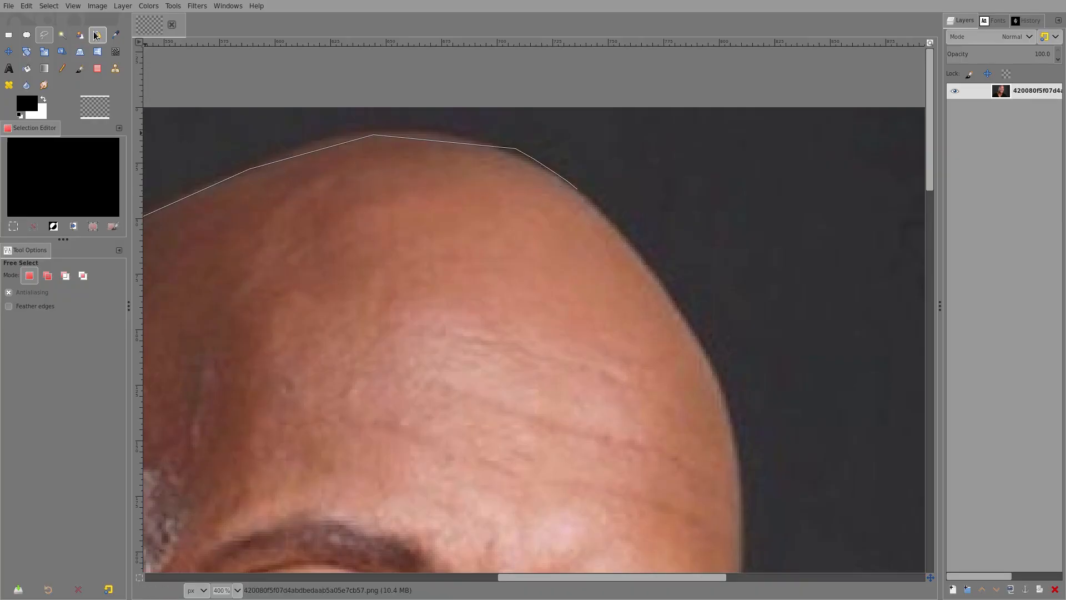
Lay Bézier path anchors around the head, ear and neck, scrolling down to reach the neck.
click(96, 35)
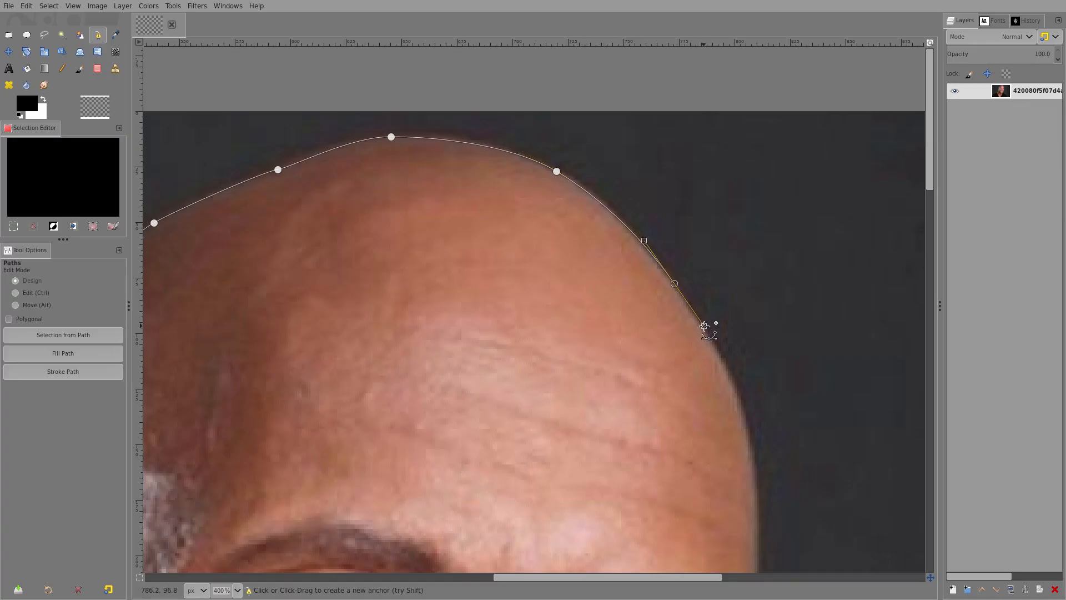
scroll(down, 3)
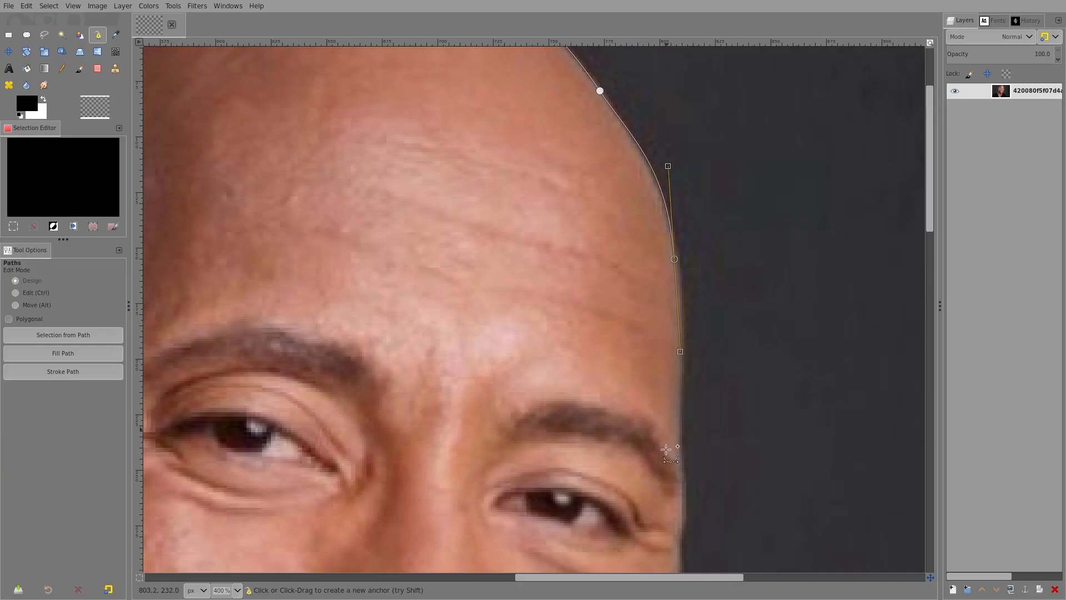
scroll(down, 3)
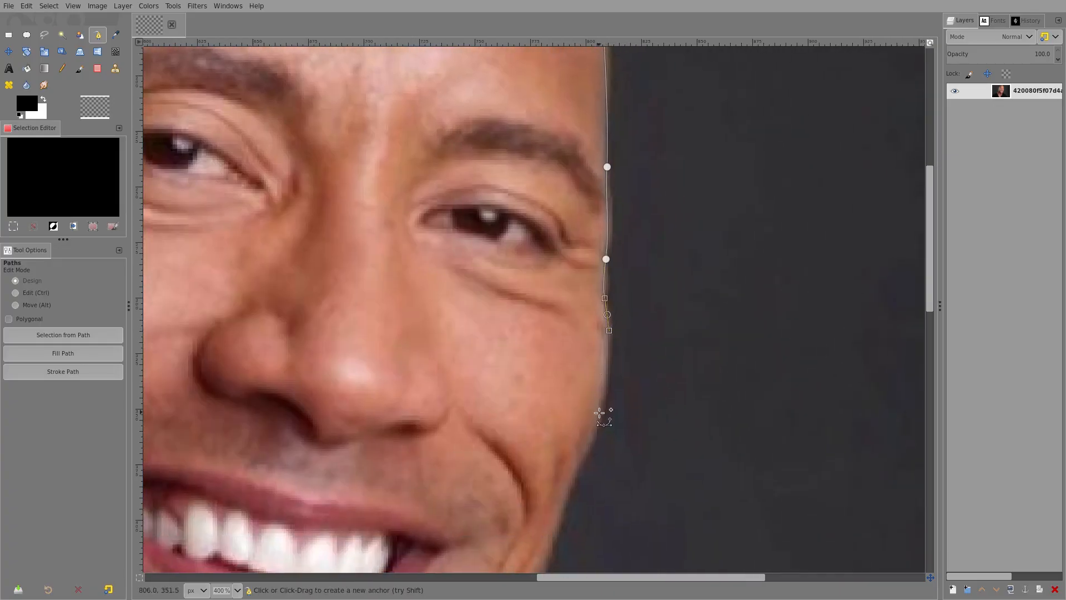
scroll(down, 3)
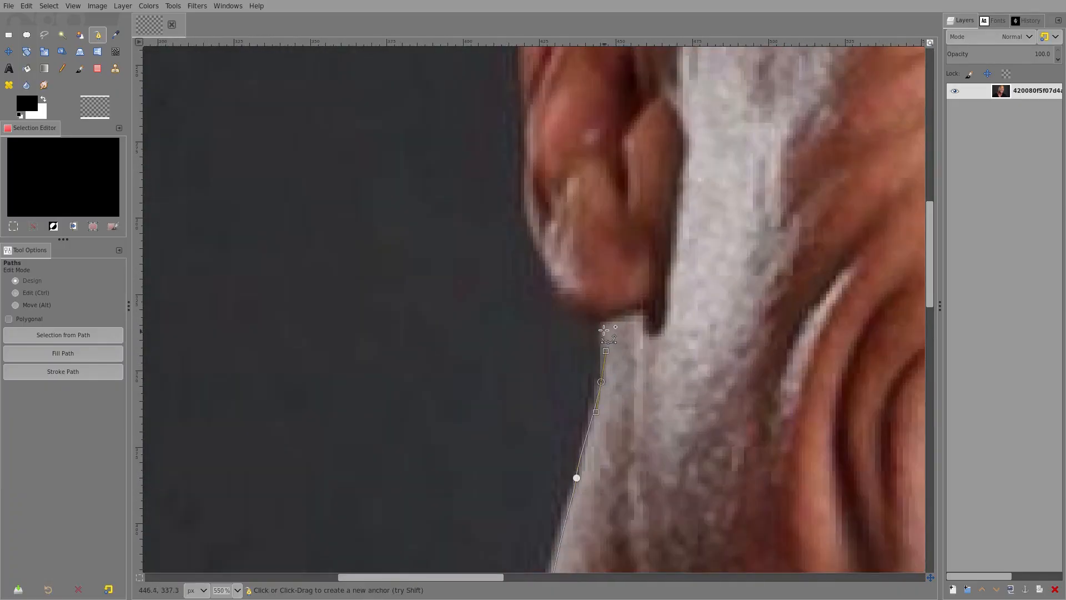
click(550, 284)
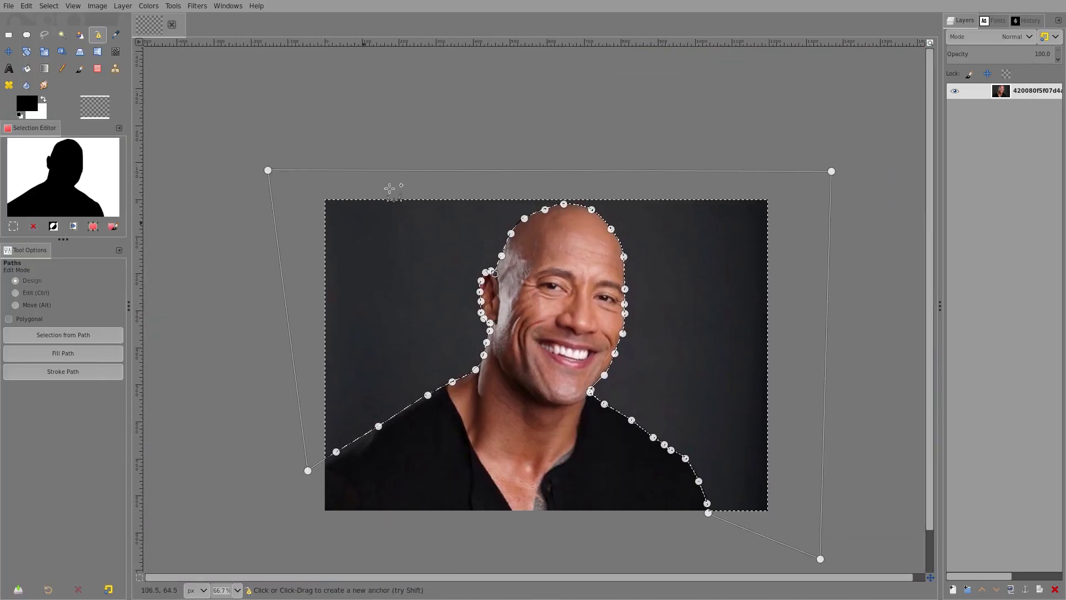
mouse_move(663, 323)
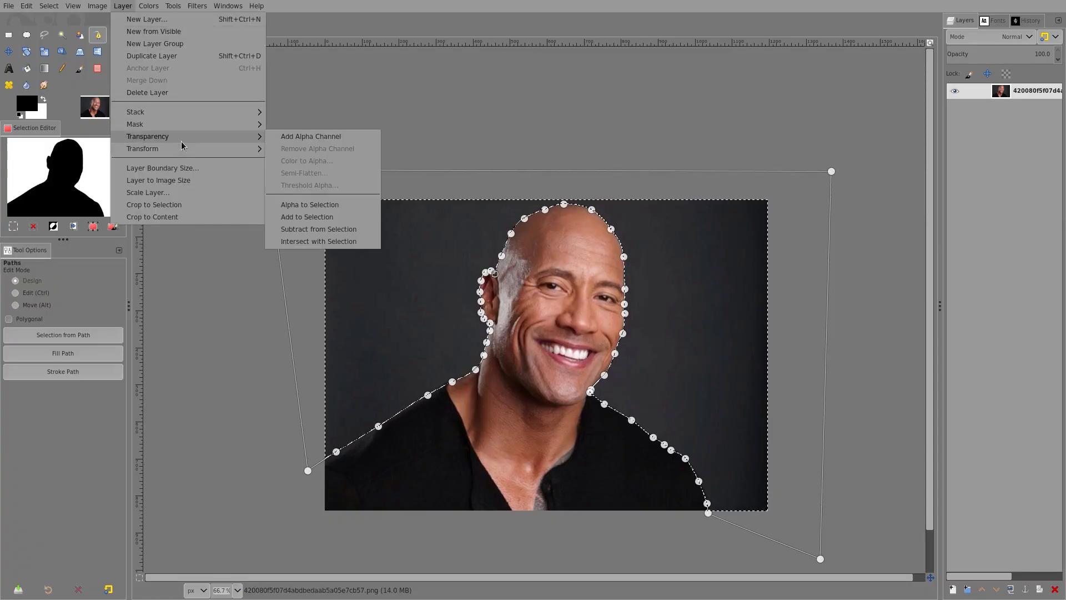
Add an alpha channel to the photo layer so the background can become transparent.
click(309, 136)
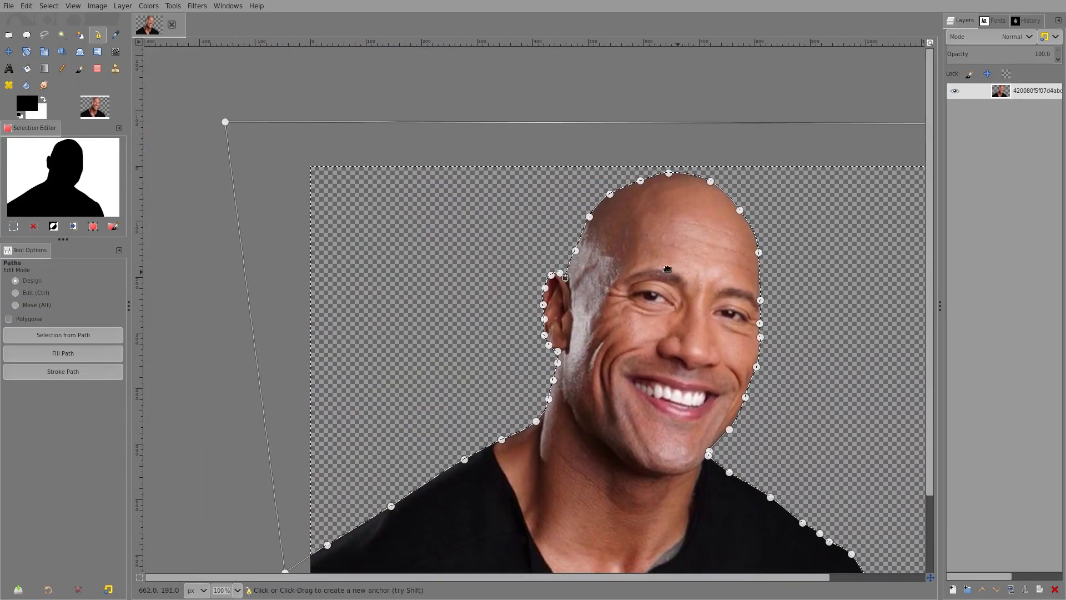
click(48, 5)
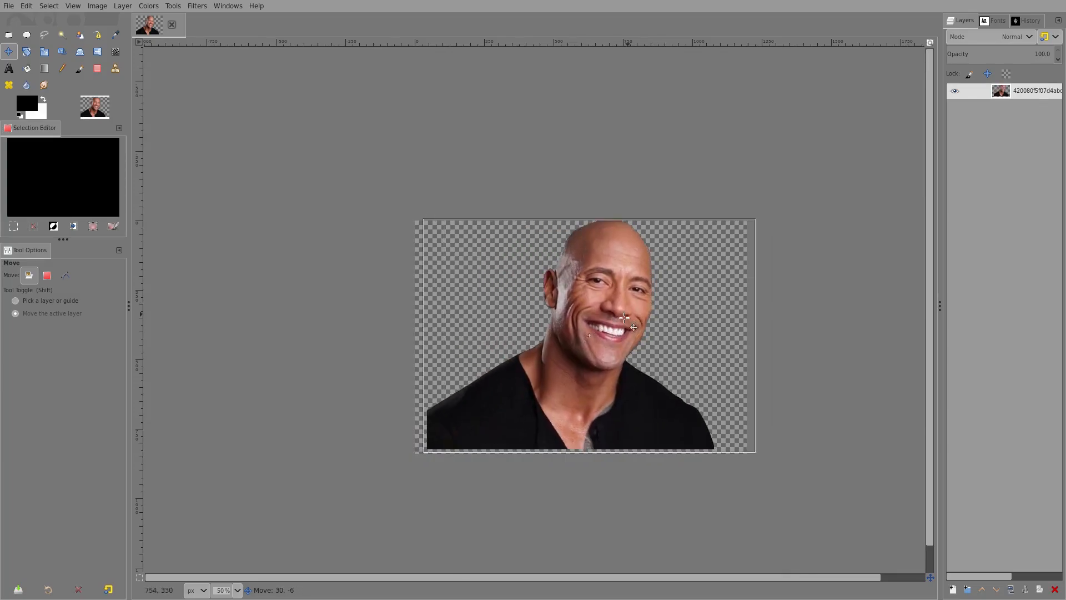
Nudge the cut-out figure slightly on the canvas with the Move tool.
click(44, 51)
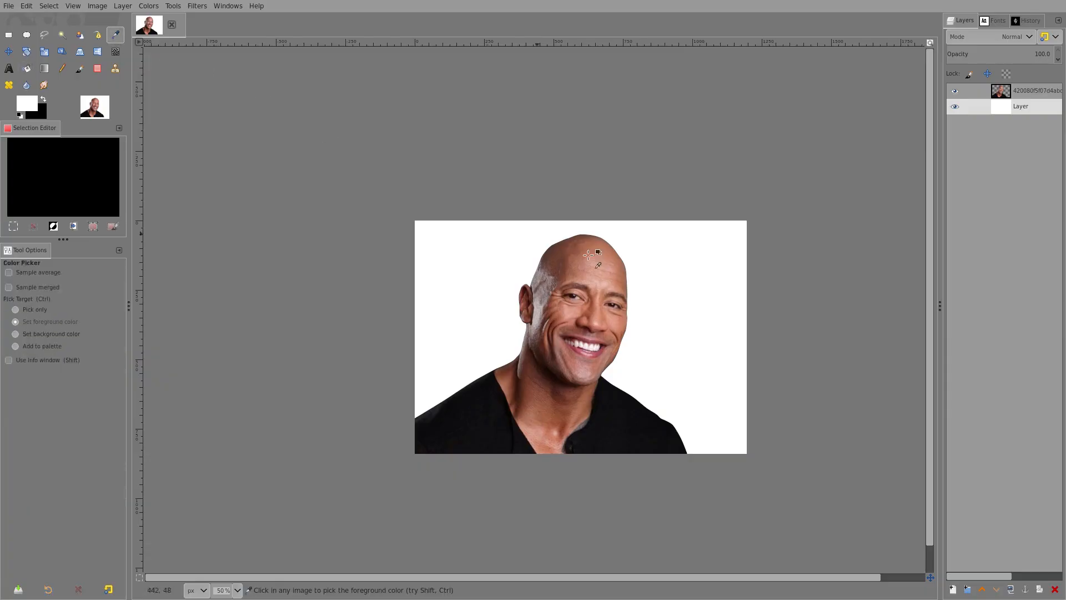
Sample the forehead skin colour and fill the background layer with it.
click(588, 255)
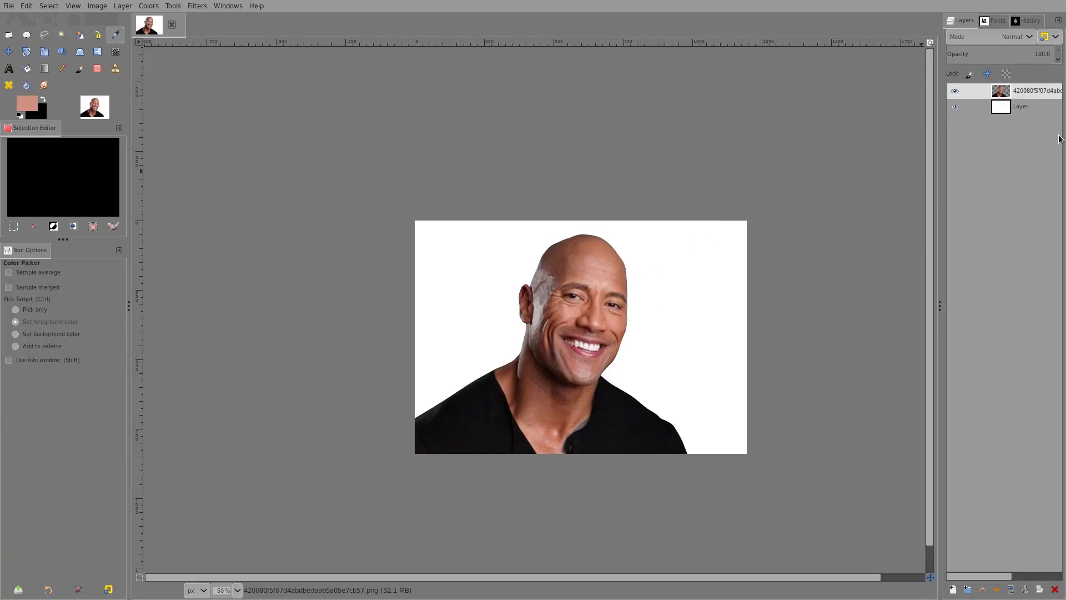
click(679, 272)
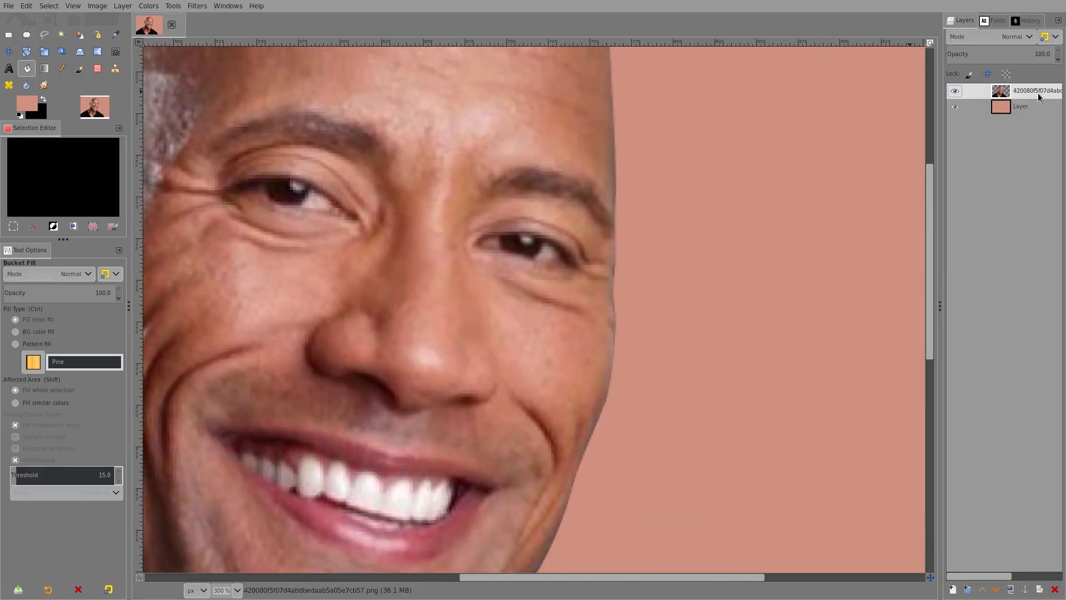
Duplicate the portrait layer and blur along the head, jaw and shoulder edges.
right_click(1020, 91)
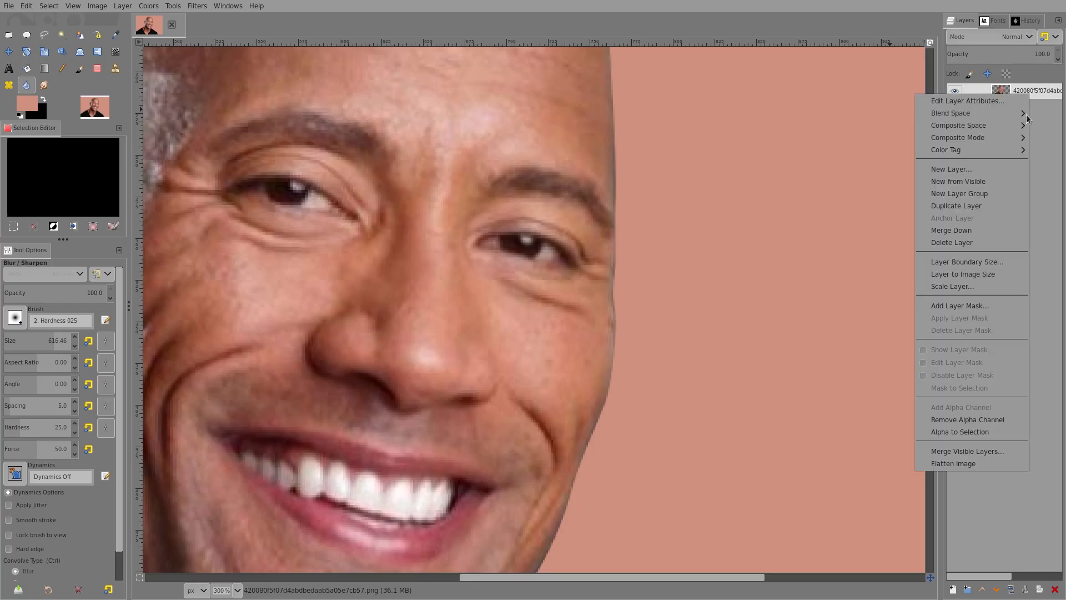
click(955, 205)
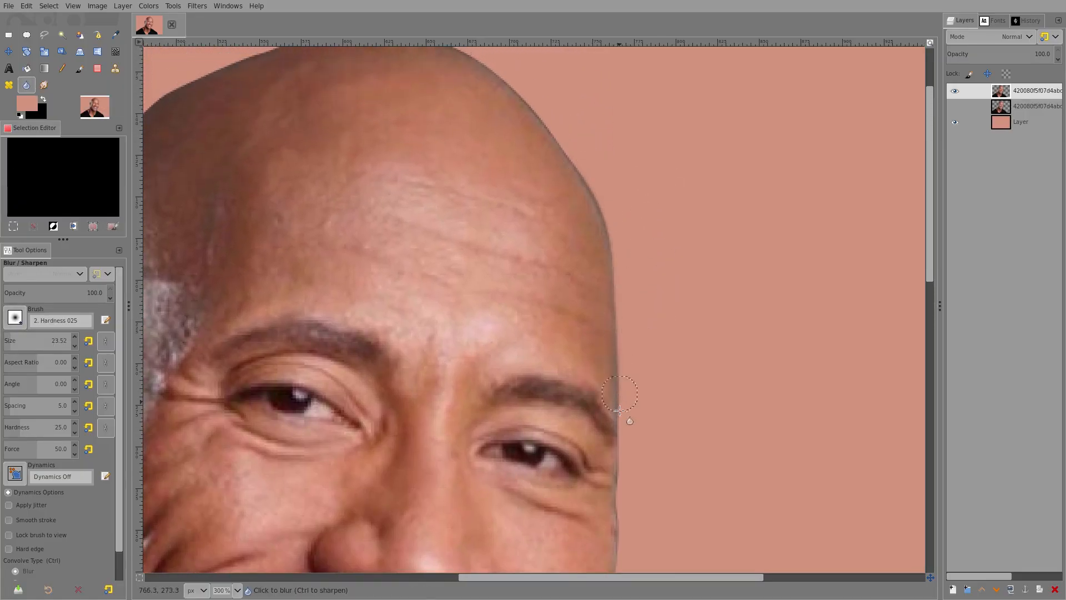
scroll(down, 3)
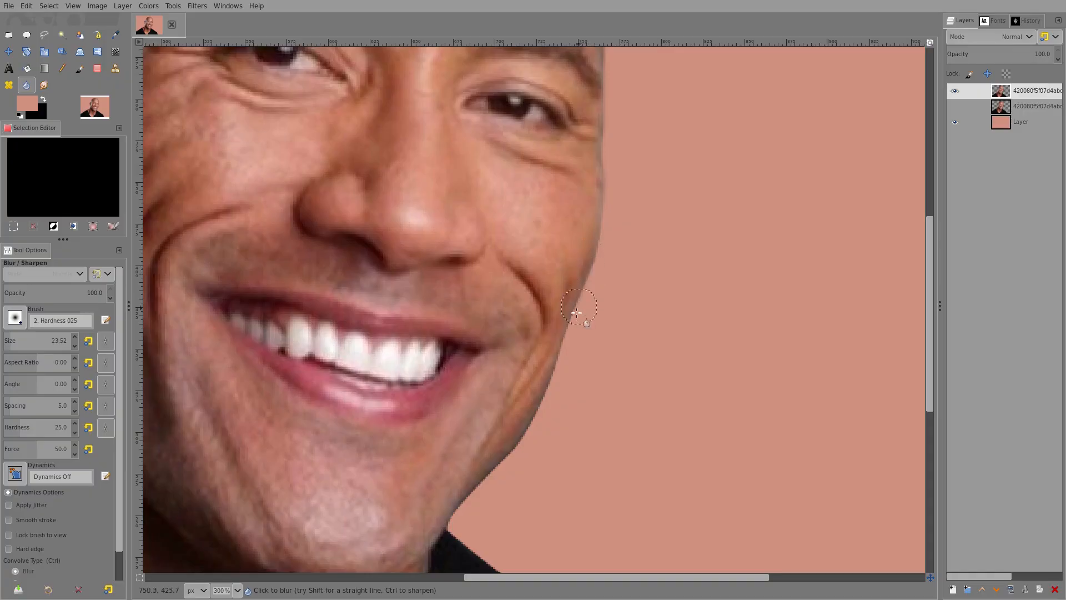
mouse_move(487, 478)
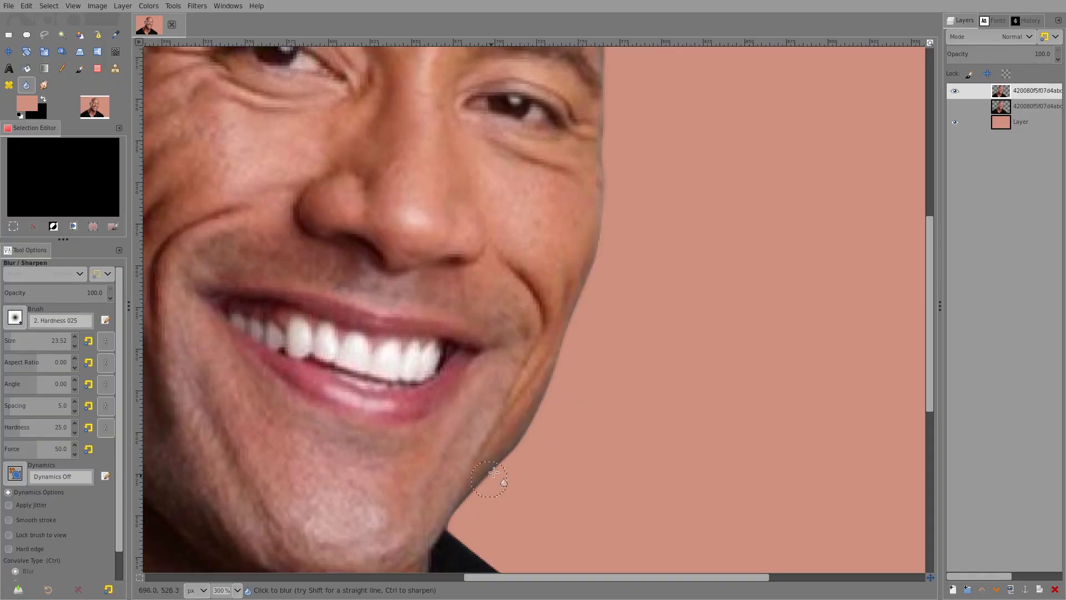
scroll(down, 3)
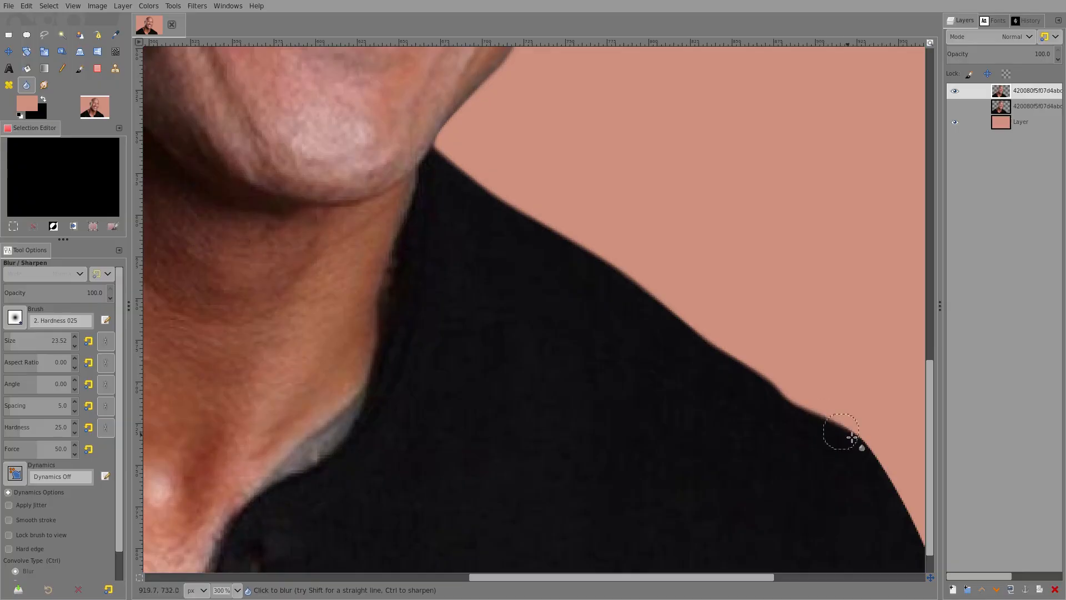
scroll(down, 3)
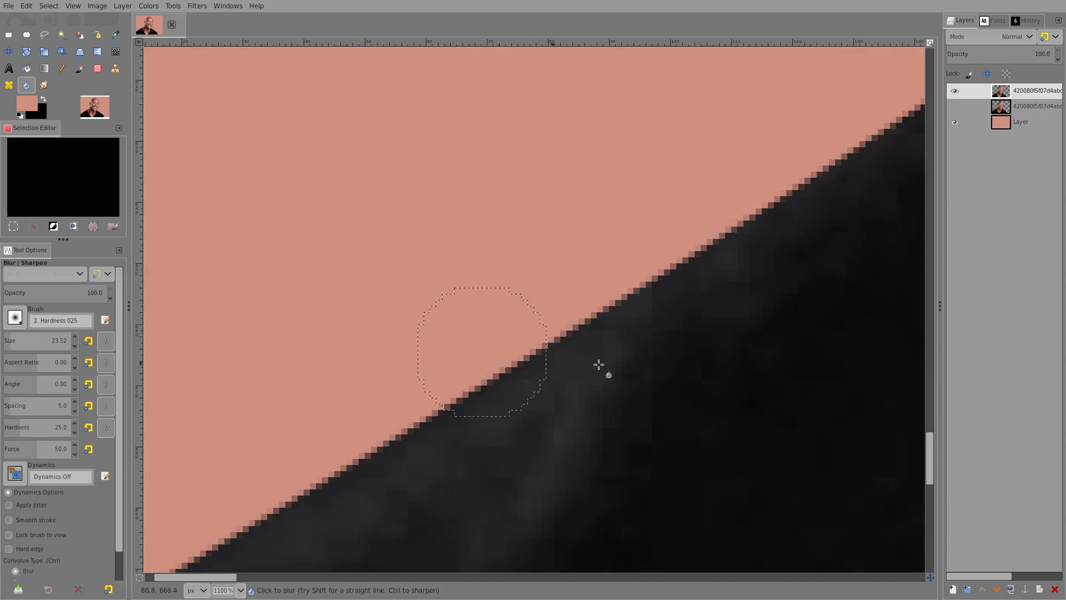
scroll(down, 3)
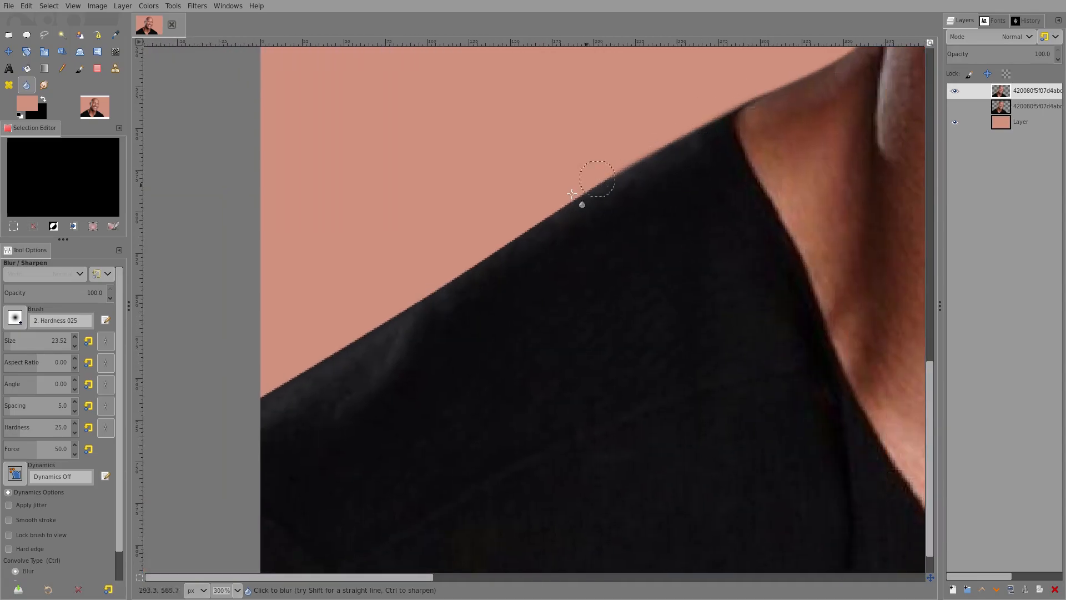
mouse_move(532, 228)
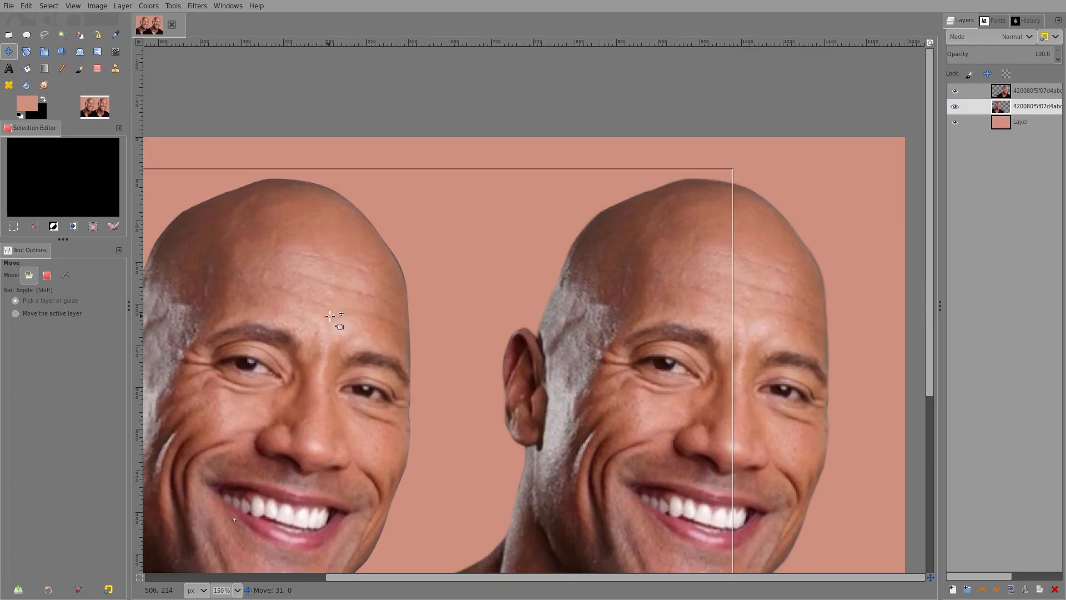
Hide the top portrait copy so a single figure remains.
scroll(down, 3)
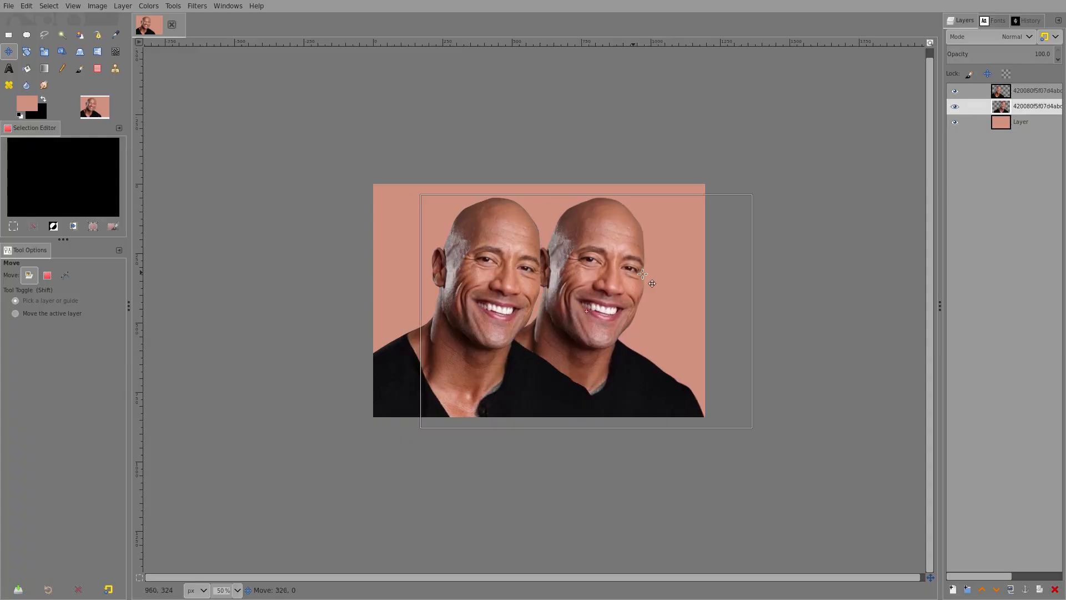
click(954, 90)
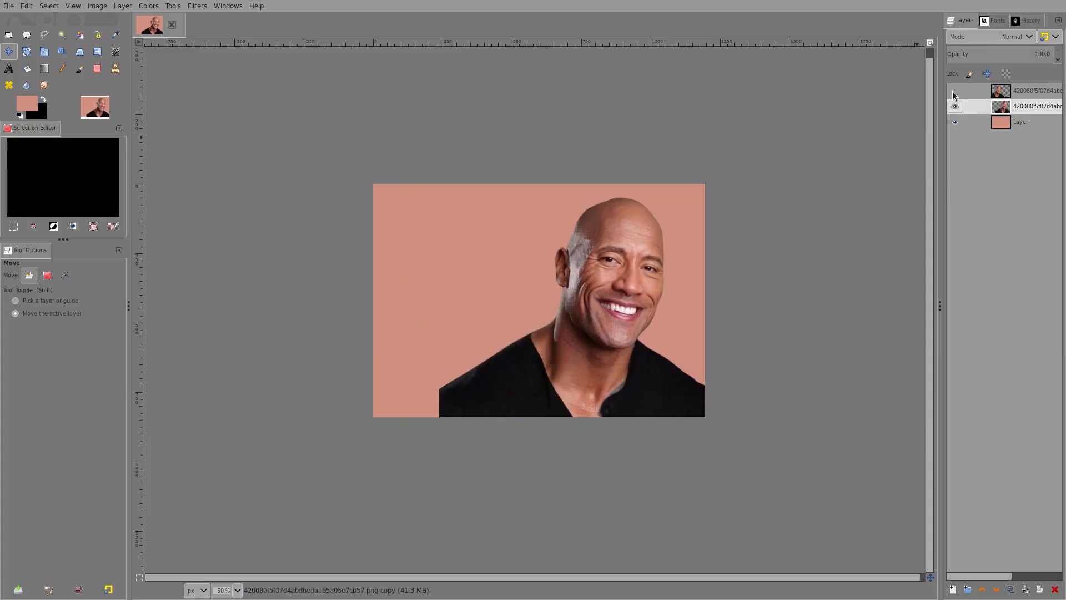
click(954, 90)
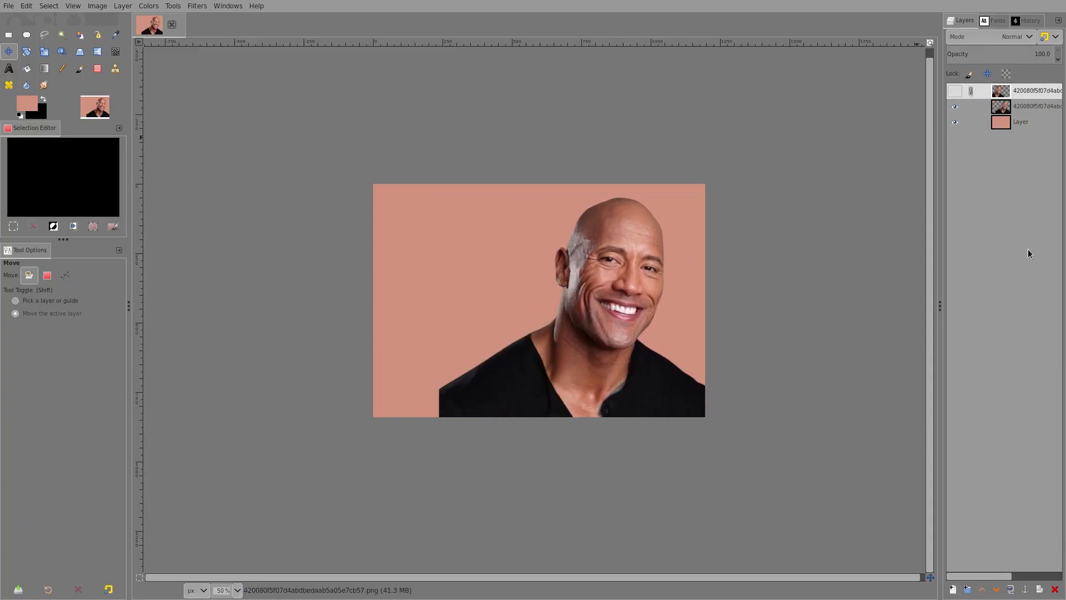